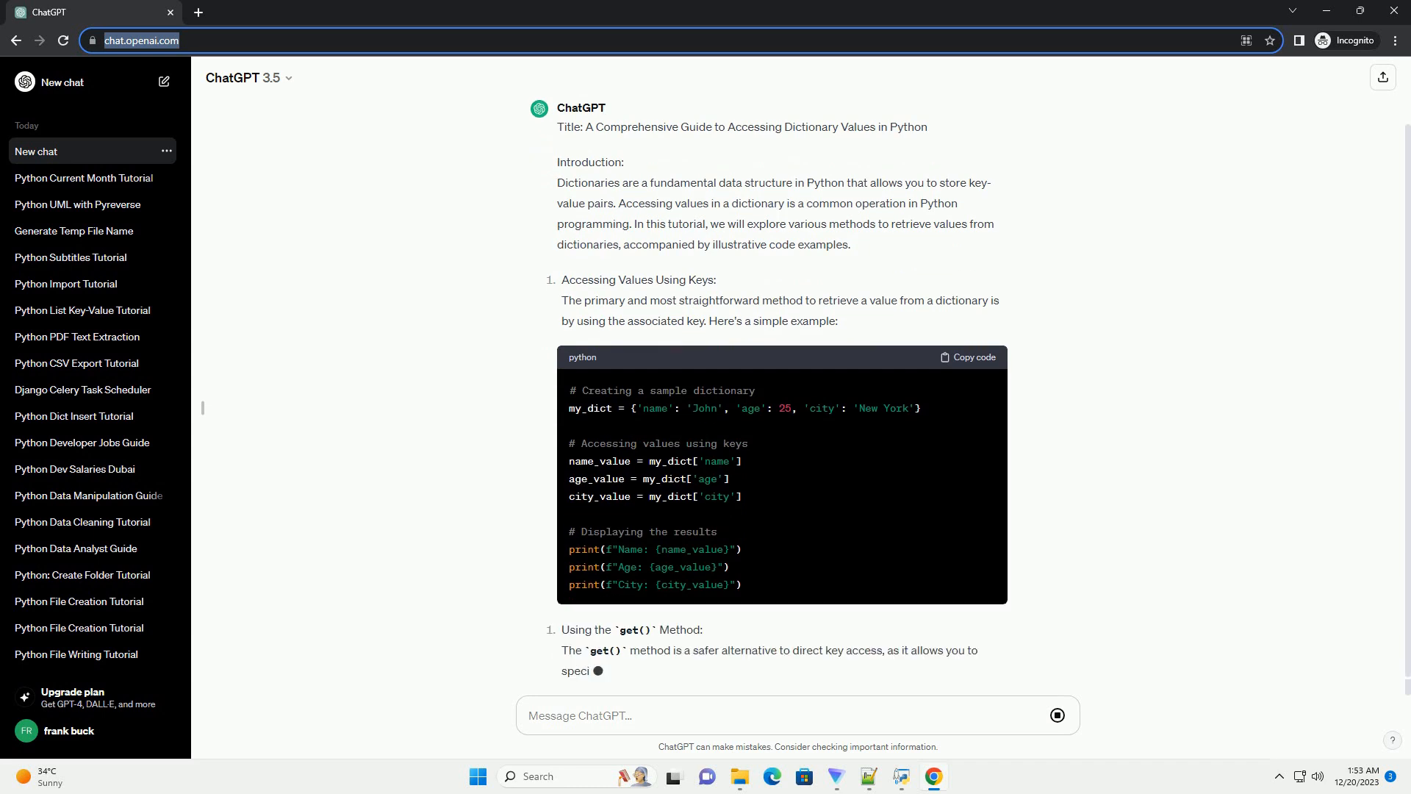
scroll("down", 3)
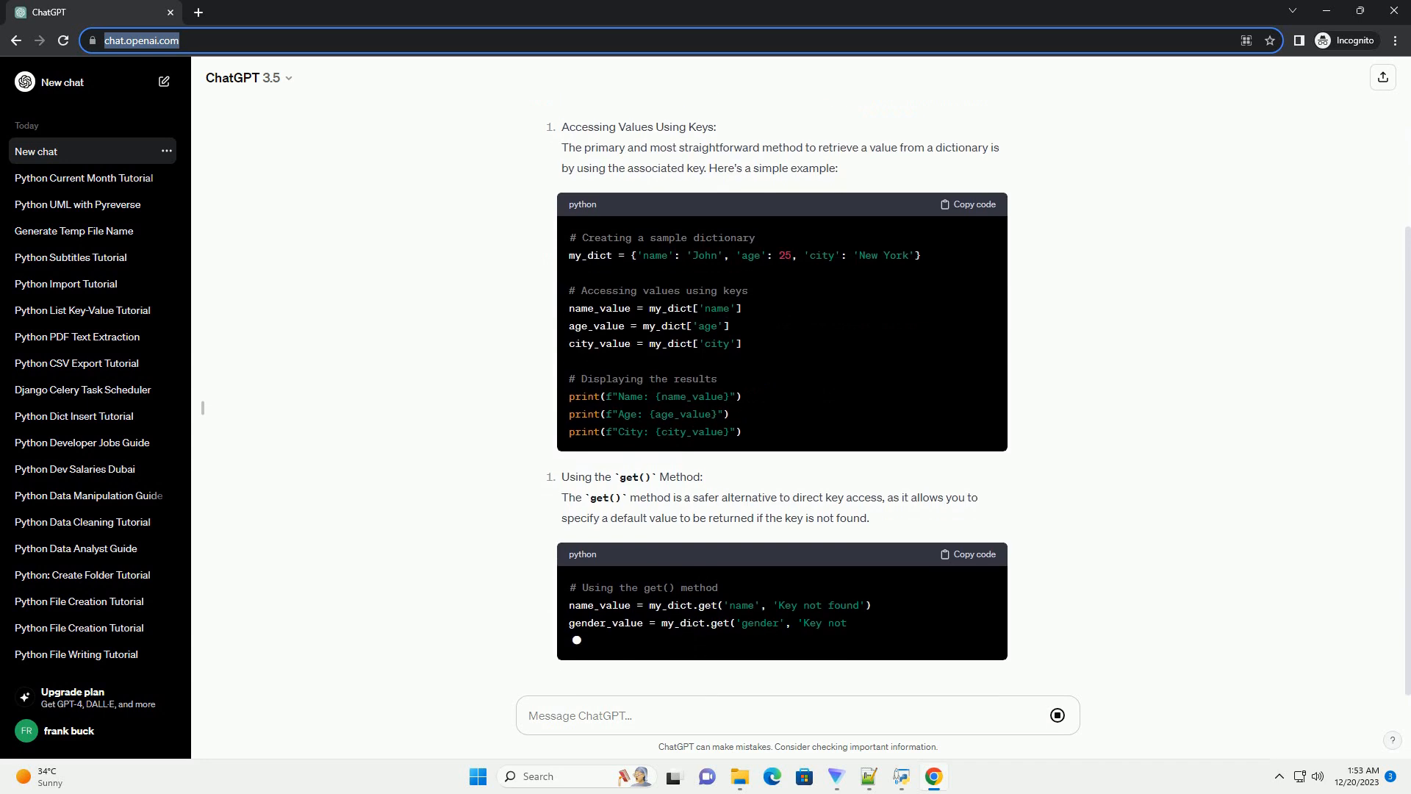
scroll("down", 3)
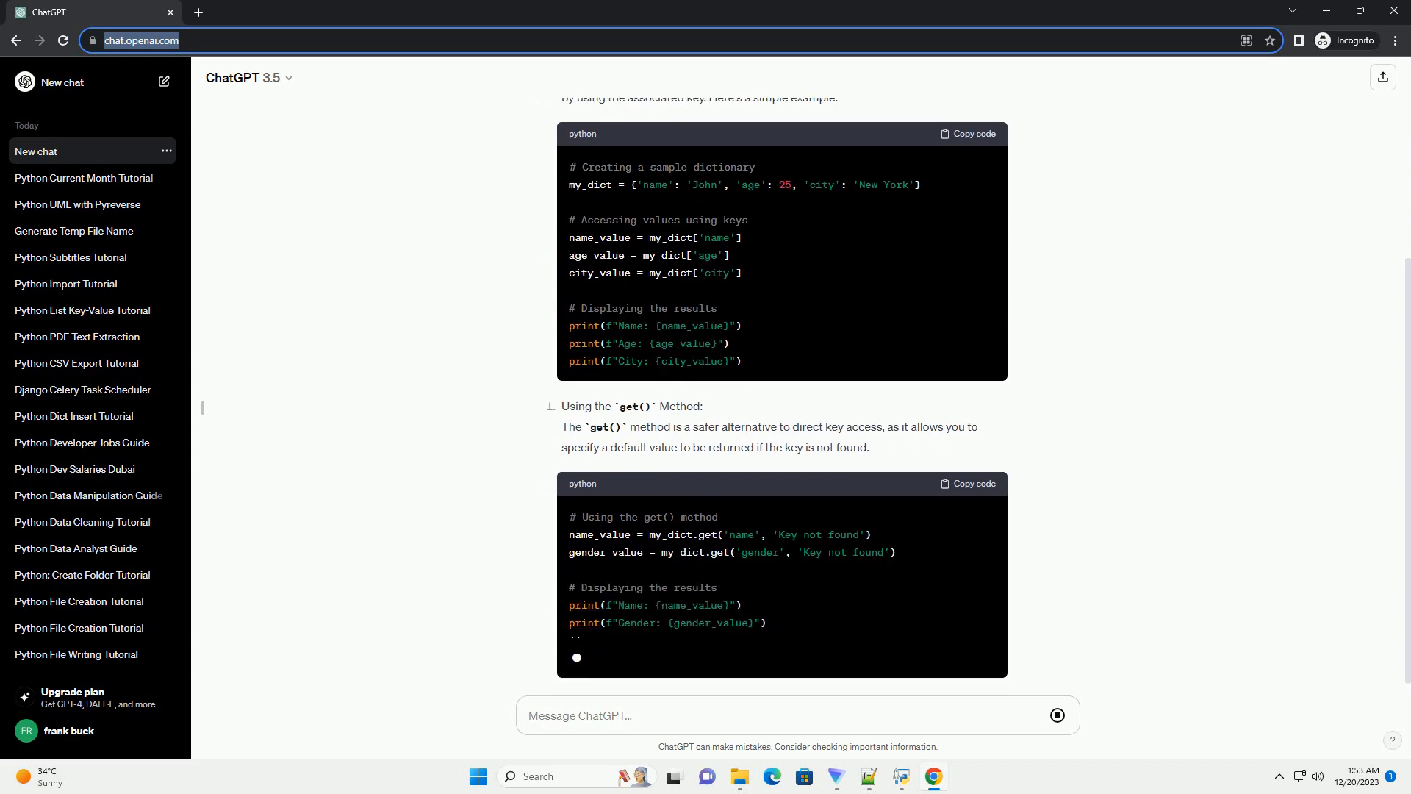
scroll("down", 3)
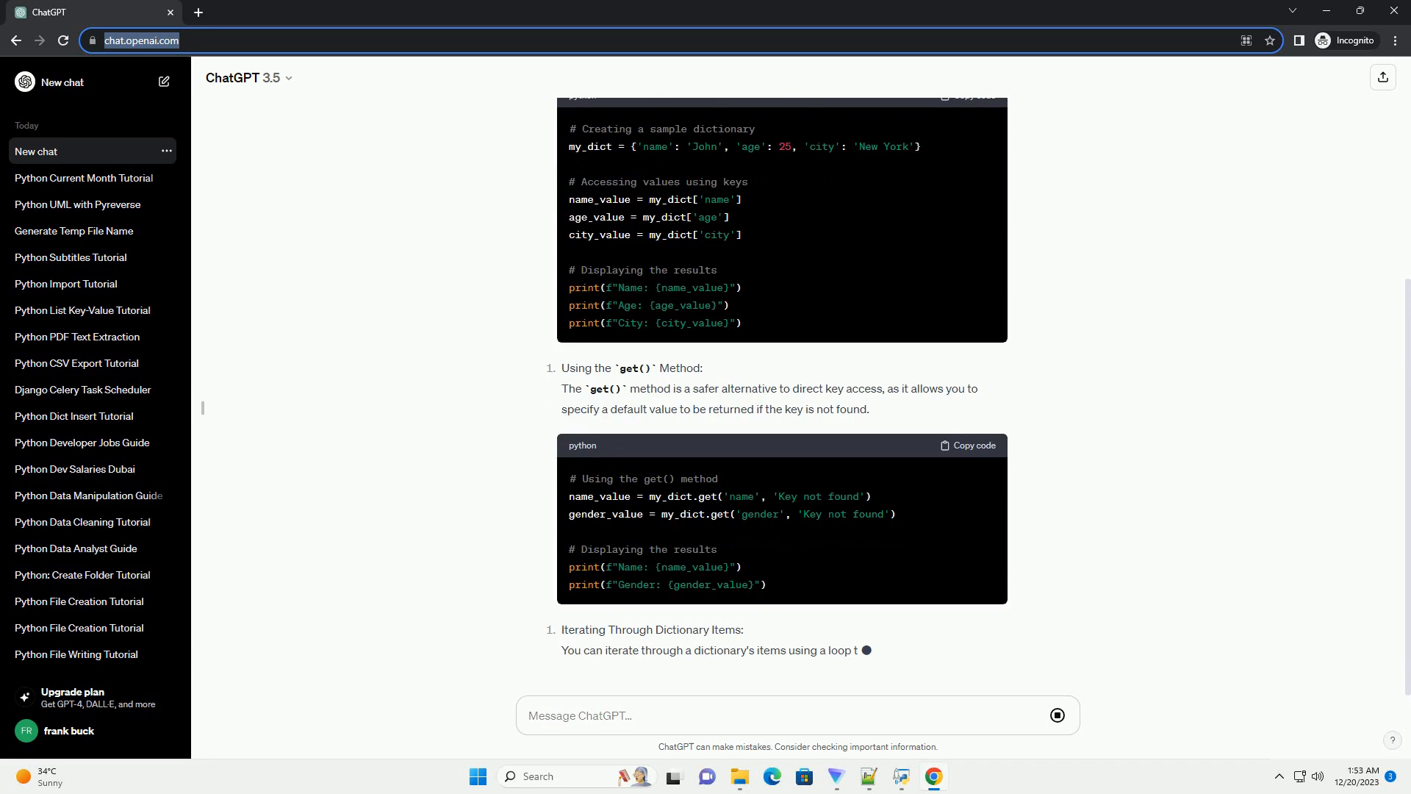
scroll("down", 3)
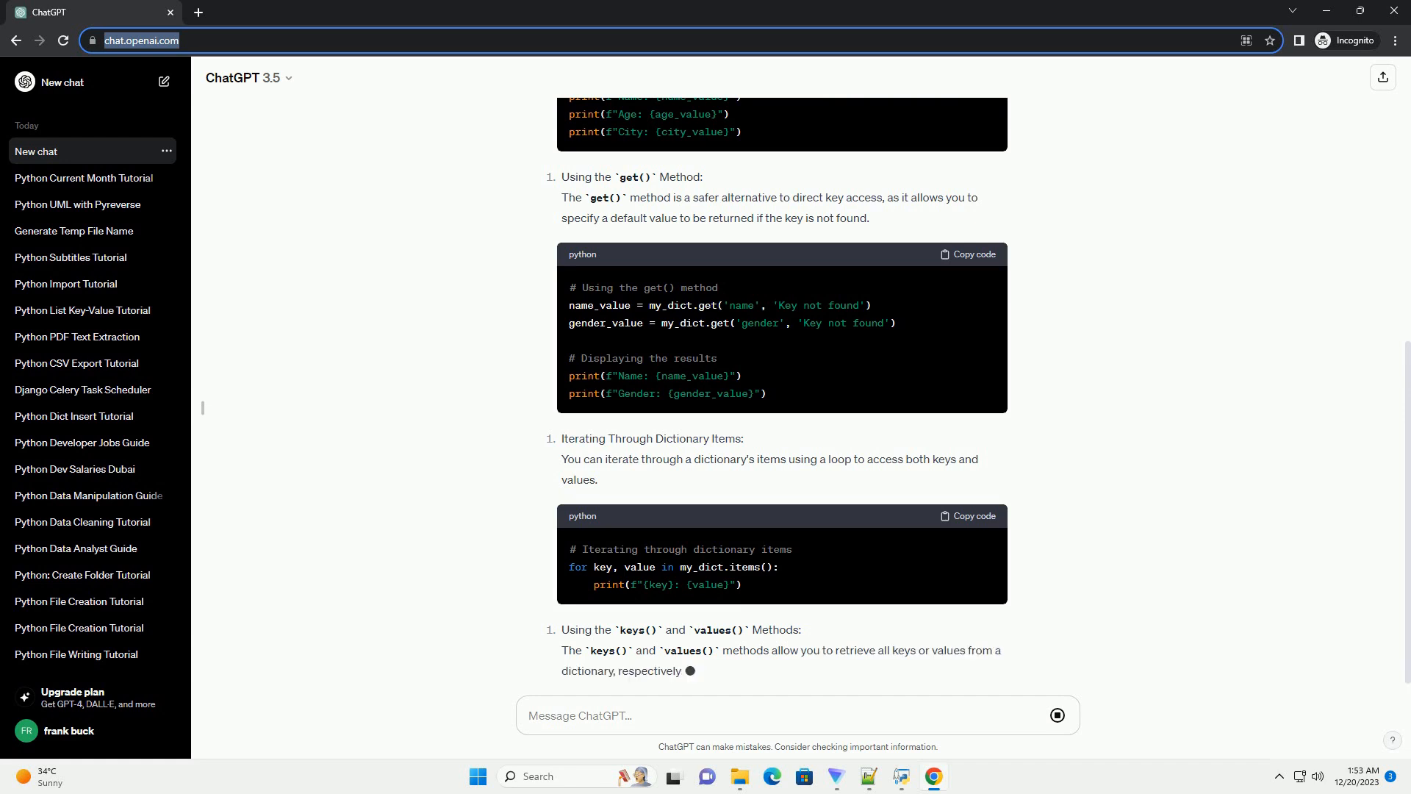
scroll("down", 3)
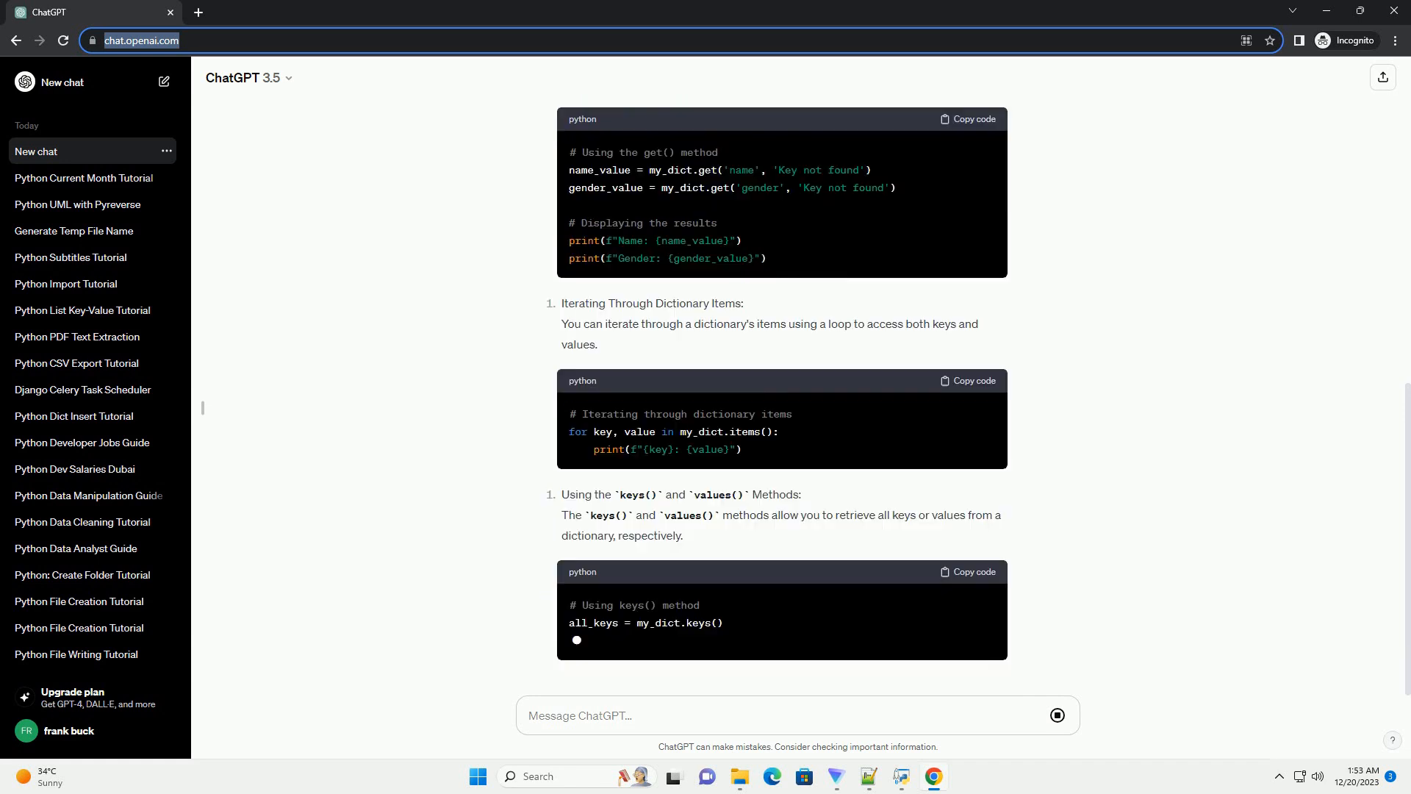
scroll("down", 3)
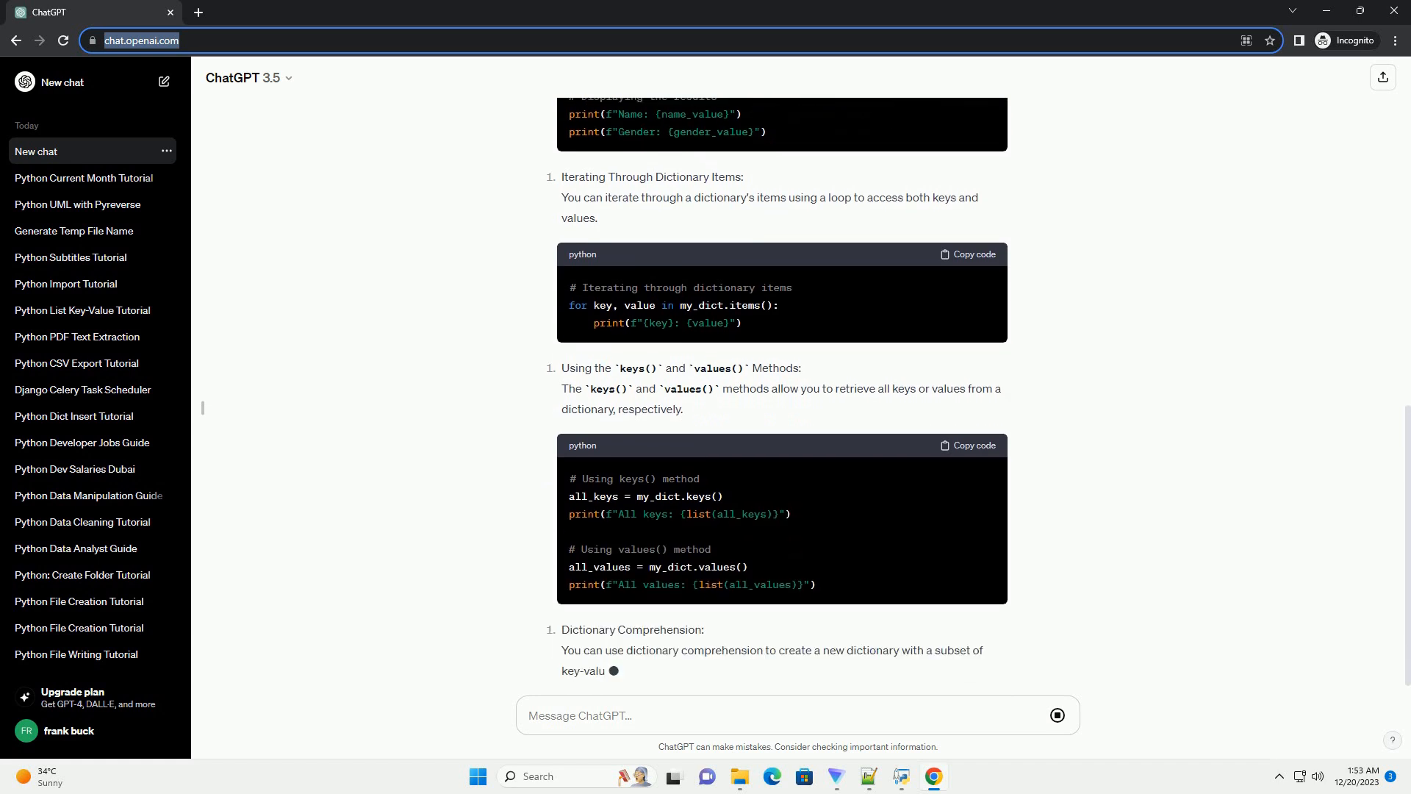
scroll("down", 3)
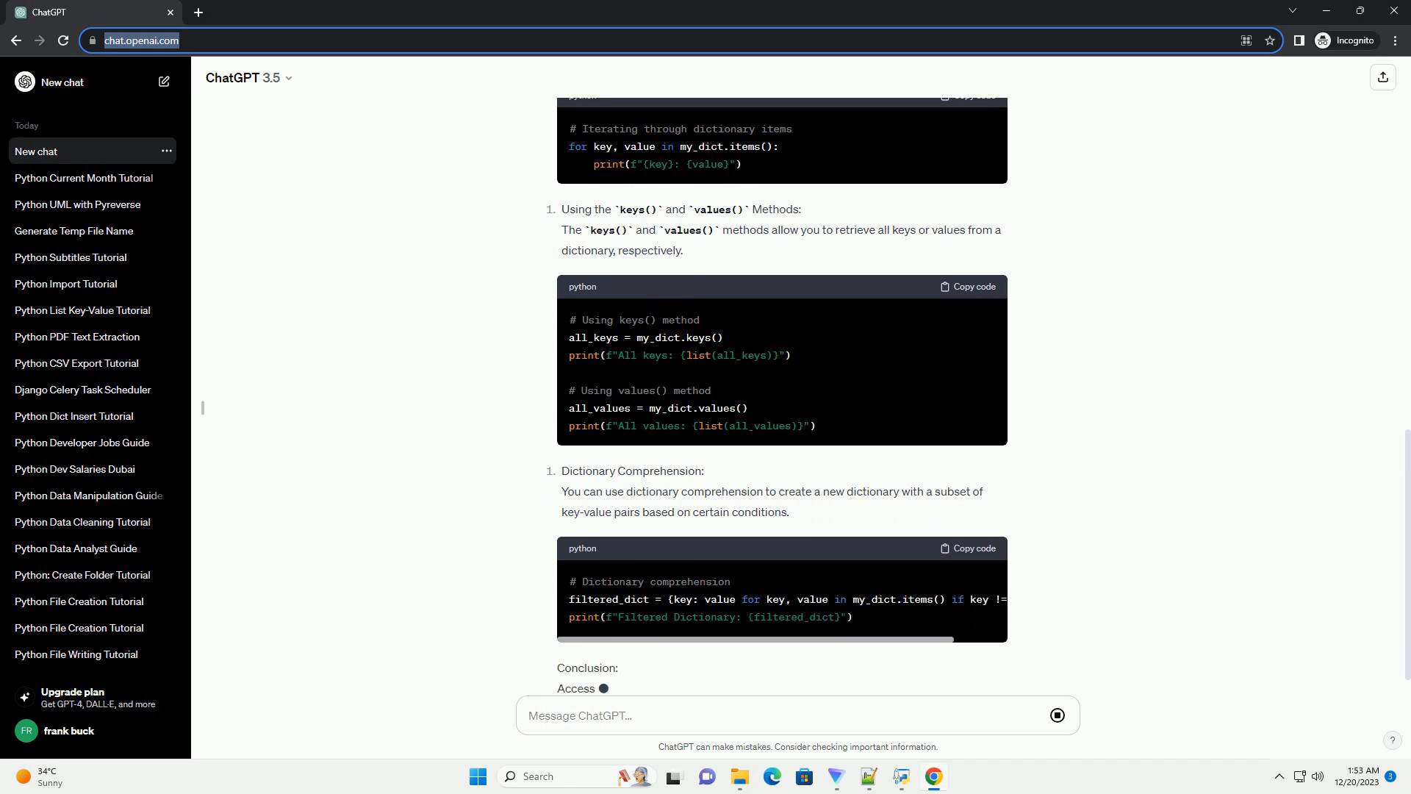
scroll("down", 3)
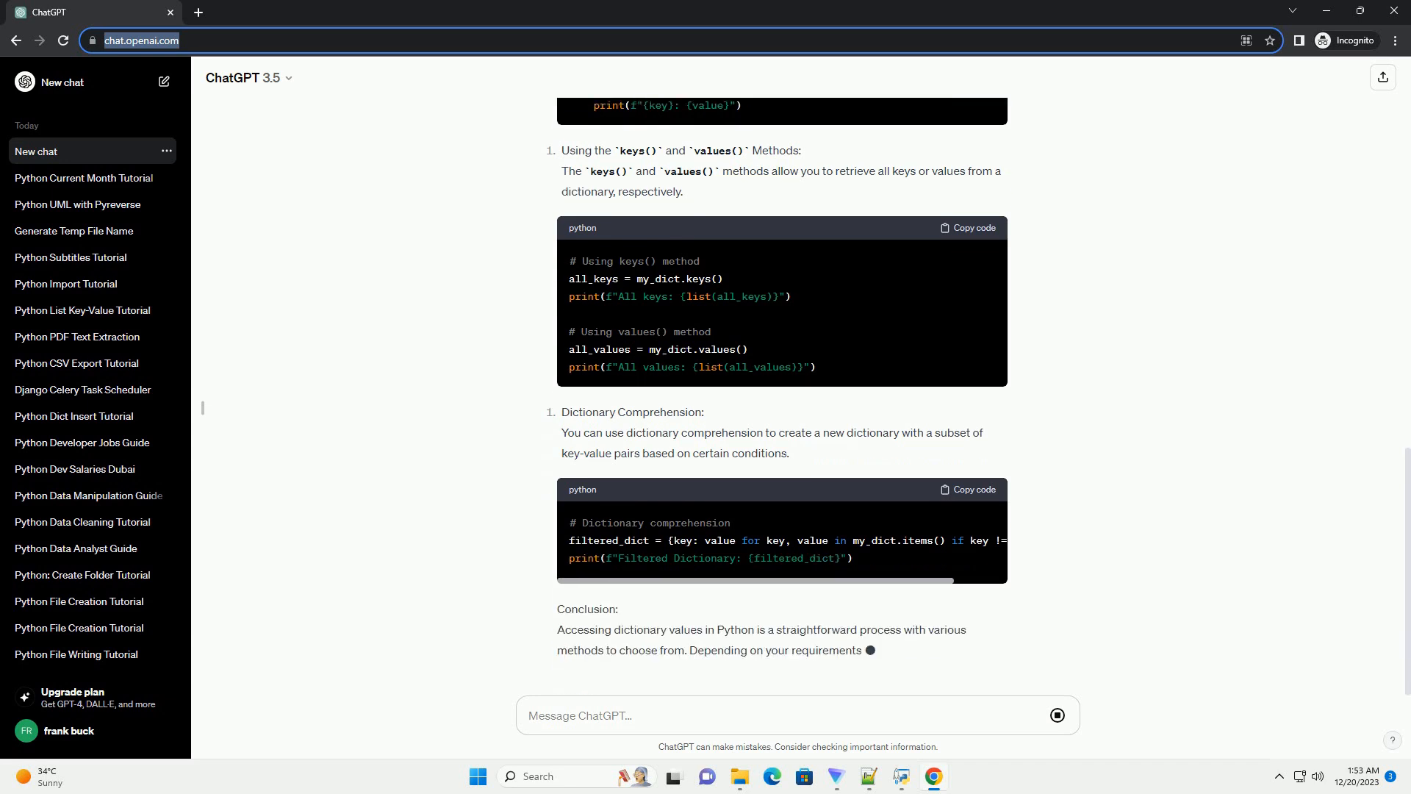